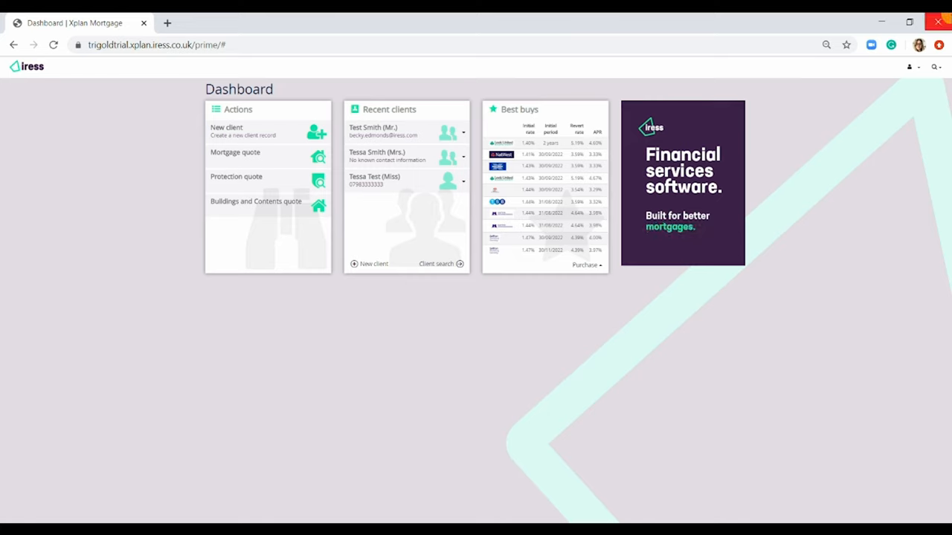
Choose the Buildings and Contents quote action on the dashboard
{"action": "left_click", "coordinate": [256, 205]}
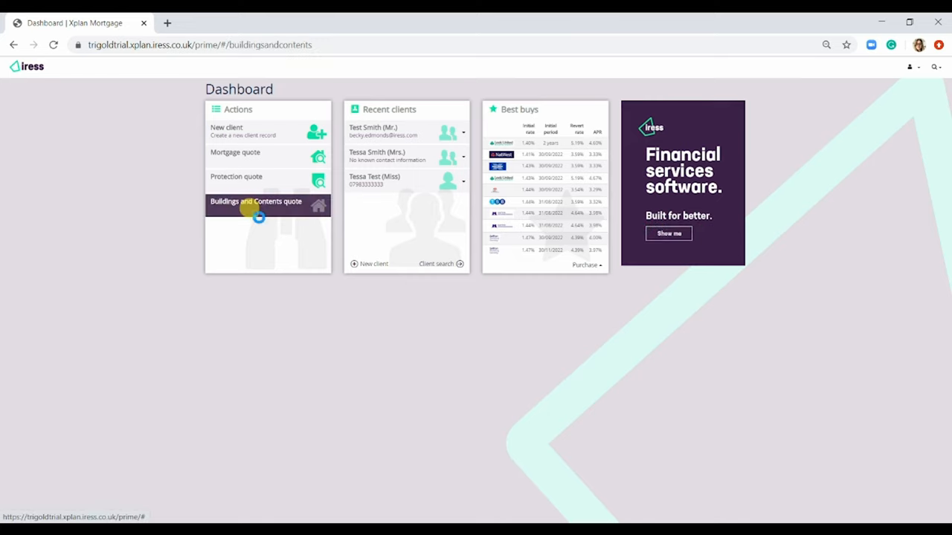
Enter the client's first name 'Step' and last name starting 'GE' with date of birth
{"action": "left_click", "coordinate": [256, 202]}
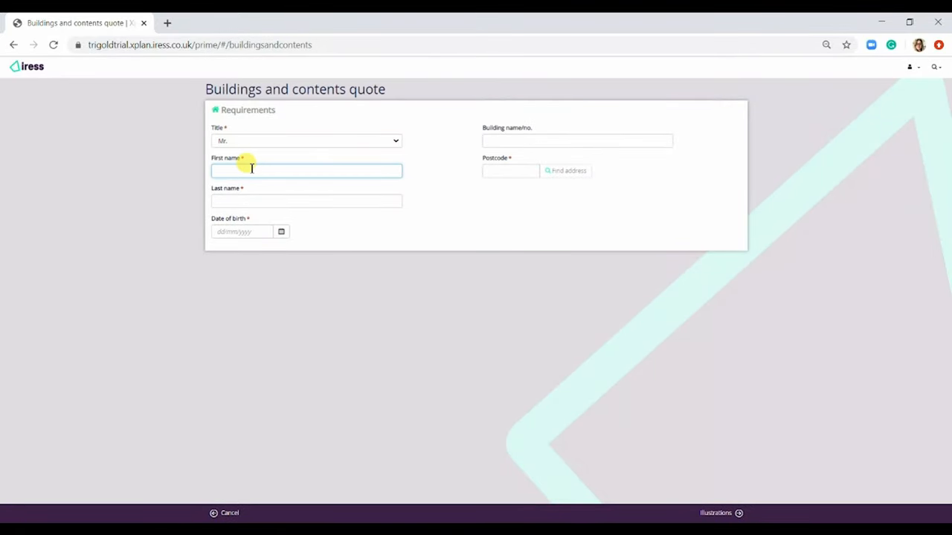
{"action": "type", "text": "Stephen"}
{"action": "left_click", "coordinate": [307, 201]}
{"action": "type", "text": "Smith"}
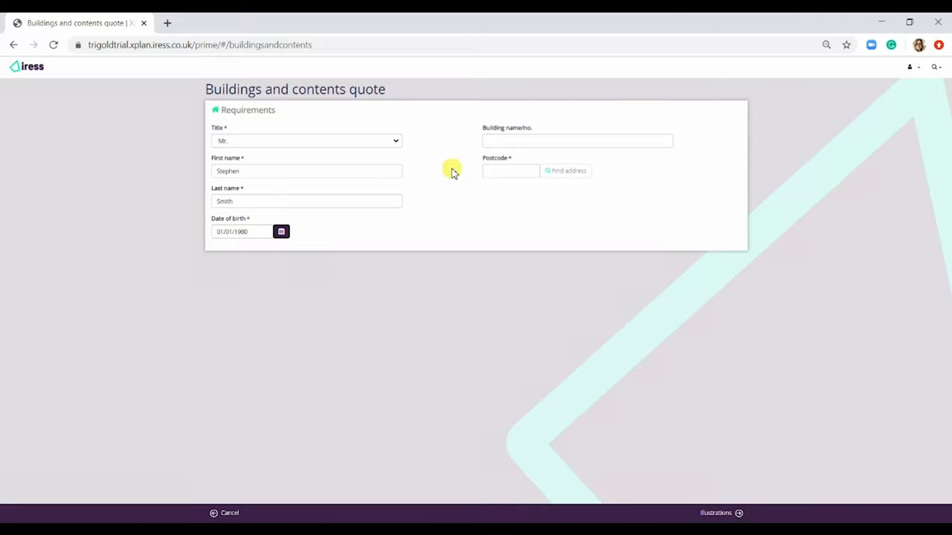
{"action": "type", "text": "GE"}
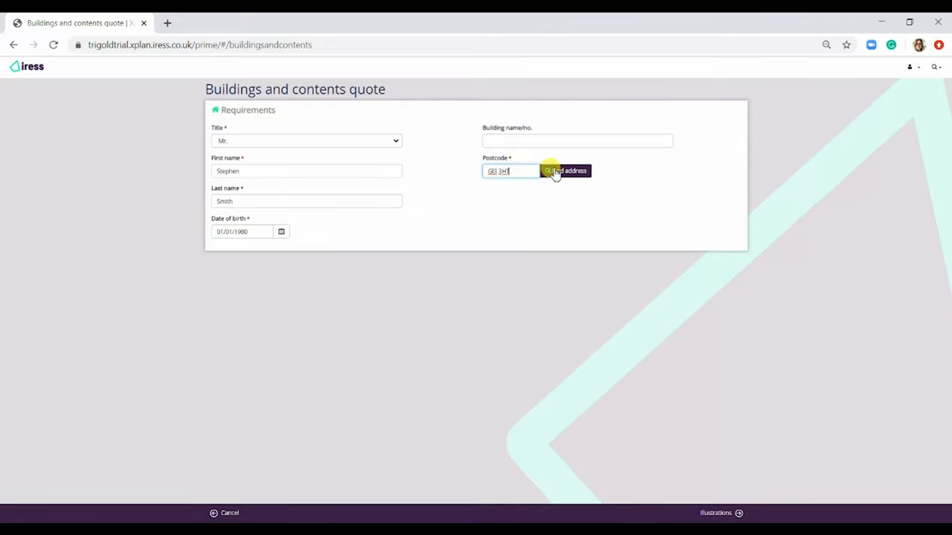
{"action": "left_click", "coordinate": [568, 169]}
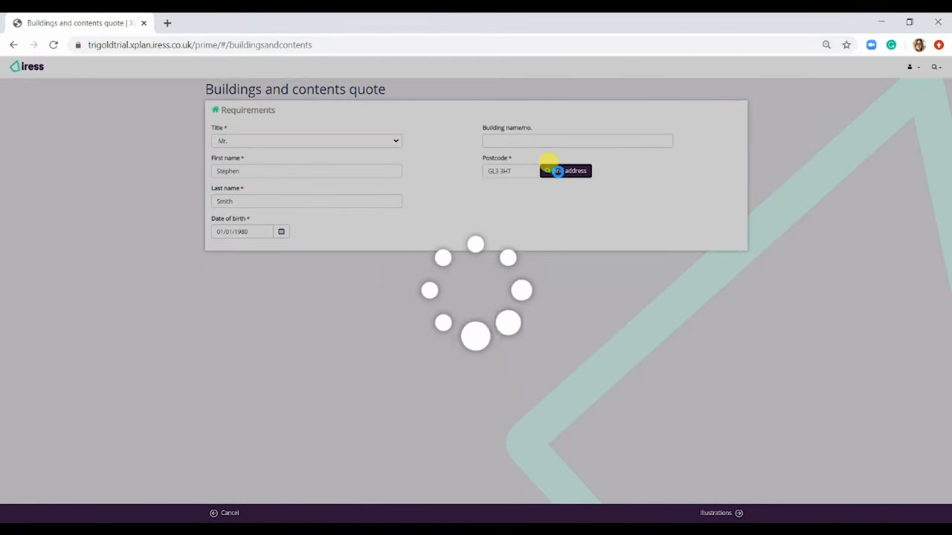
{"action": "left_click", "coordinate": [565, 169]}
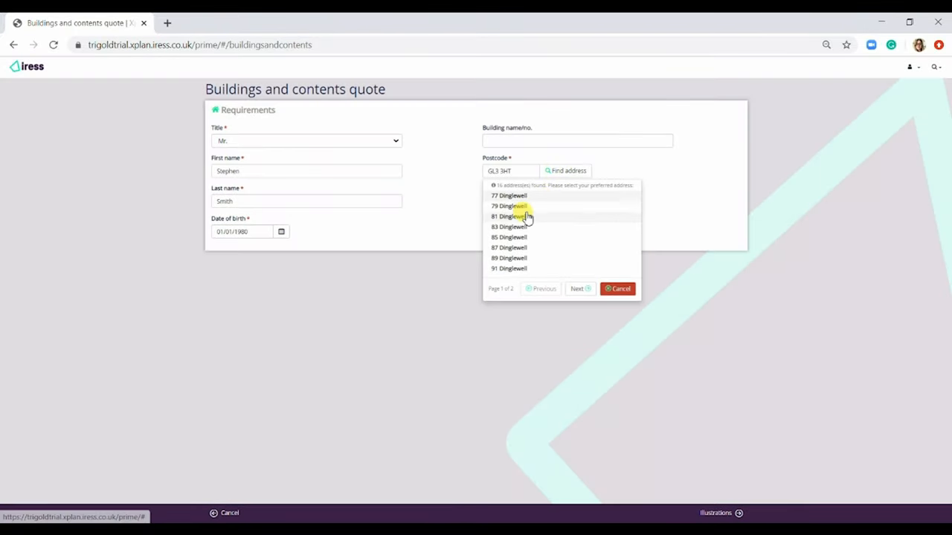
{"action": "left_click", "coordinate": [509, 217]}
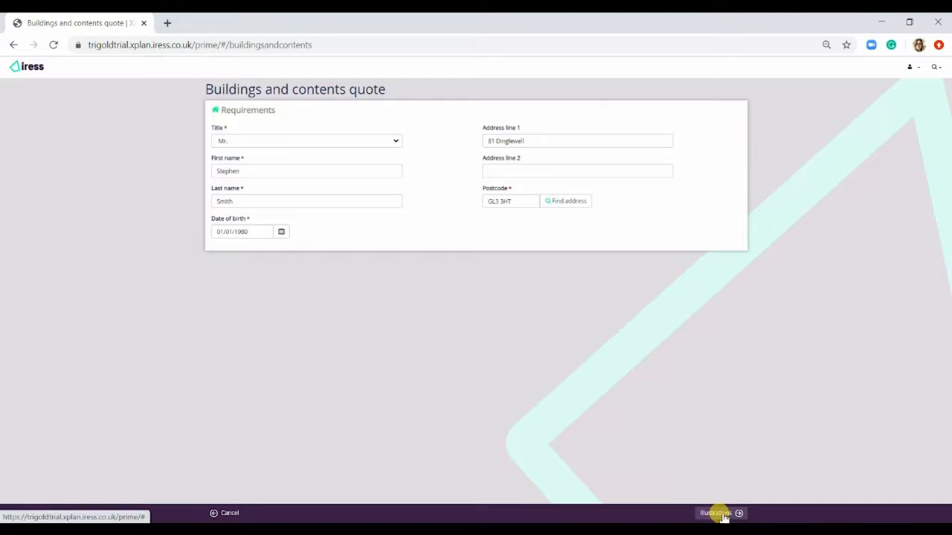
Generate the illustrations and confirm Yes to the Legal & General identity check
{"action": "left_click", "coordinate": [714, 513]}
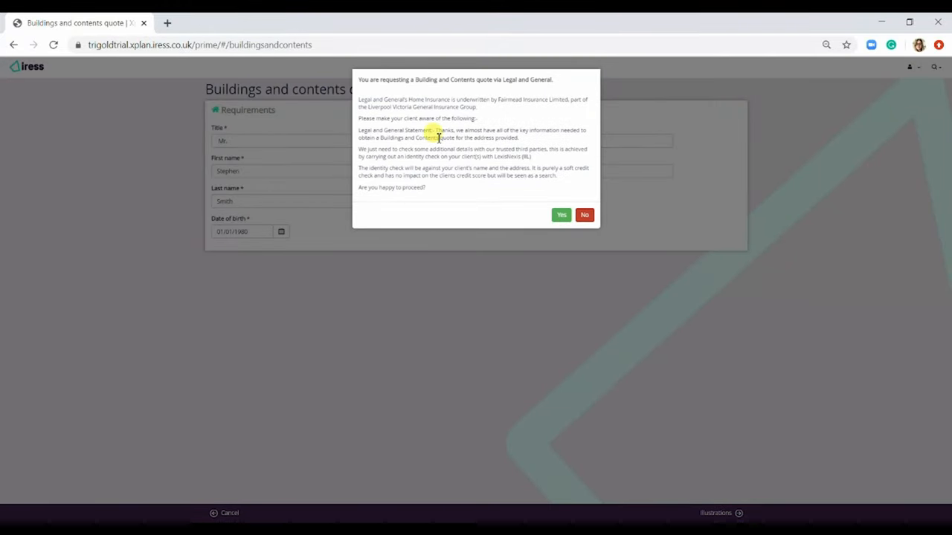
{"action": "mouse_move", "coordinate": [392, 211]}
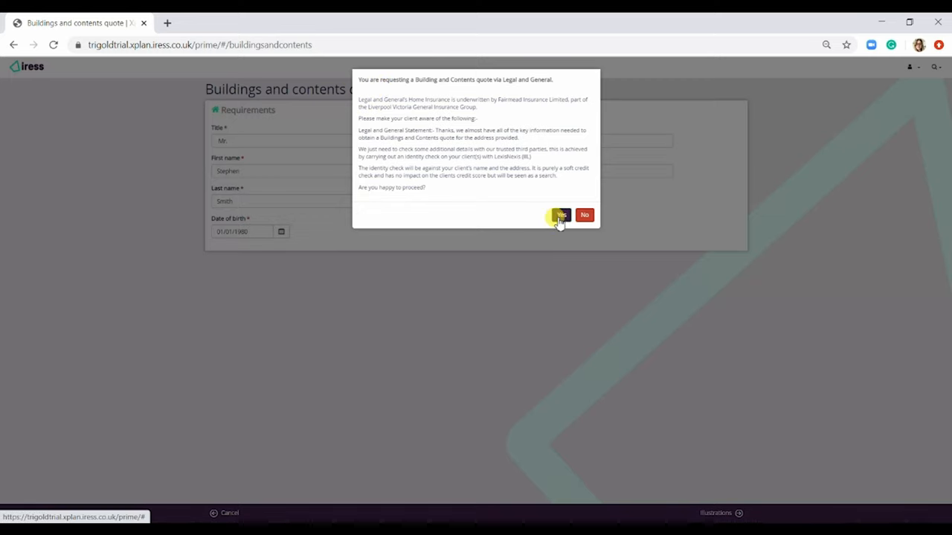
{"action": "left_click", "coordinate": [559, 216]}
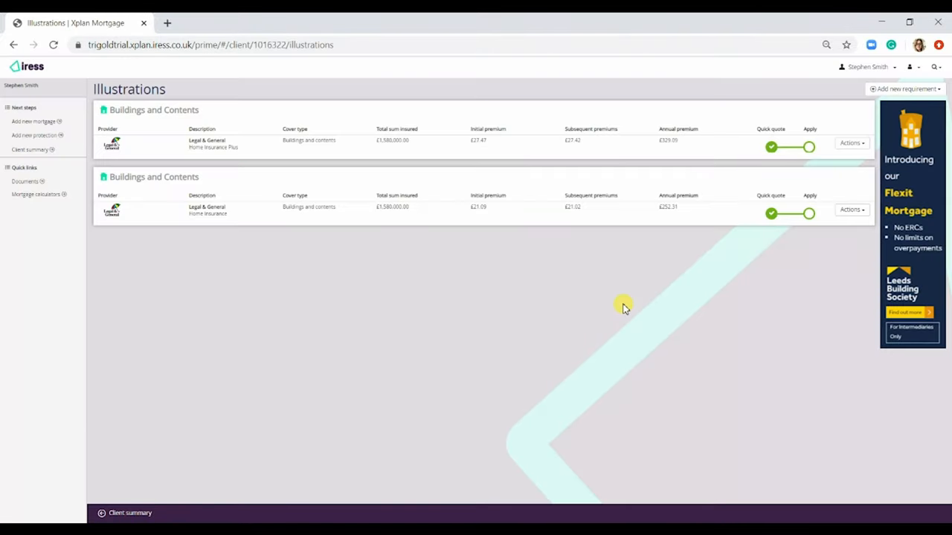
{"action": "mouse_move", "coordinate": [171, 166]}
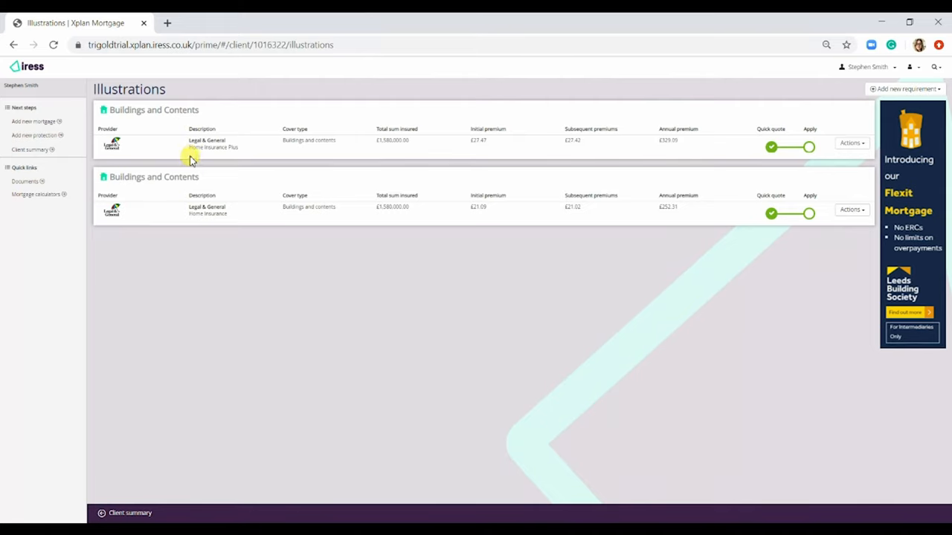
{"action": "mouse_move", "coordinate": [185, 220]}
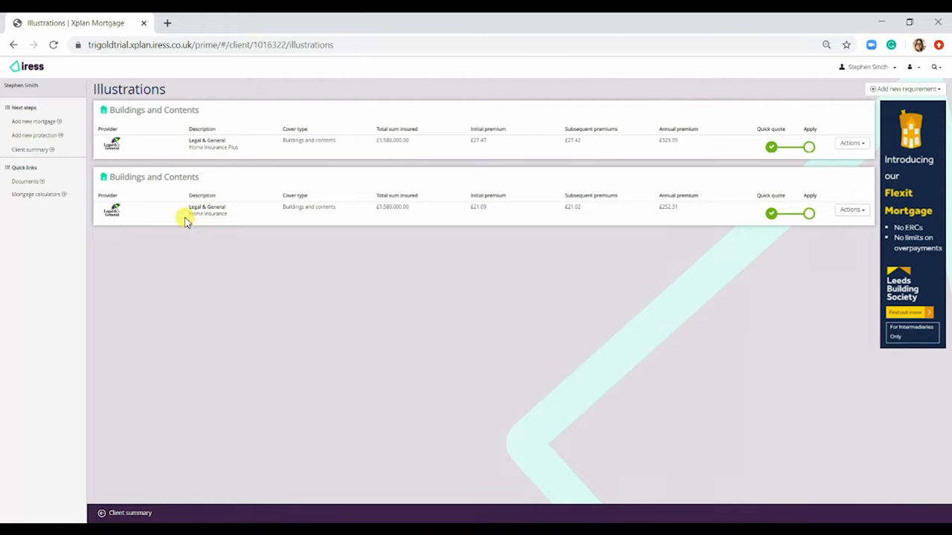
{"action": "mouse_move", "coordinate": [269, 181]}
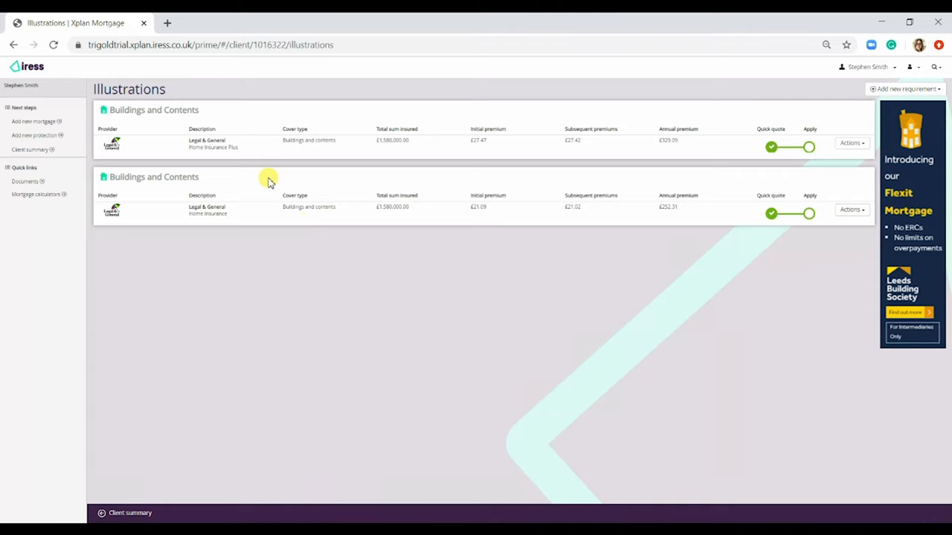
{"action": "mouse_move", "coordinate": [464, 102]}
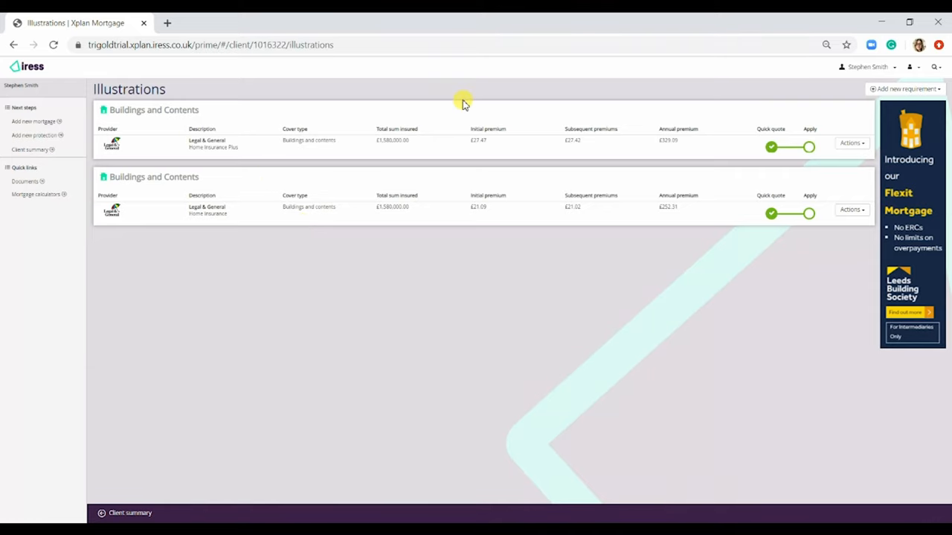
{"action": "mouse_move", "coordinate": [530, 143]}
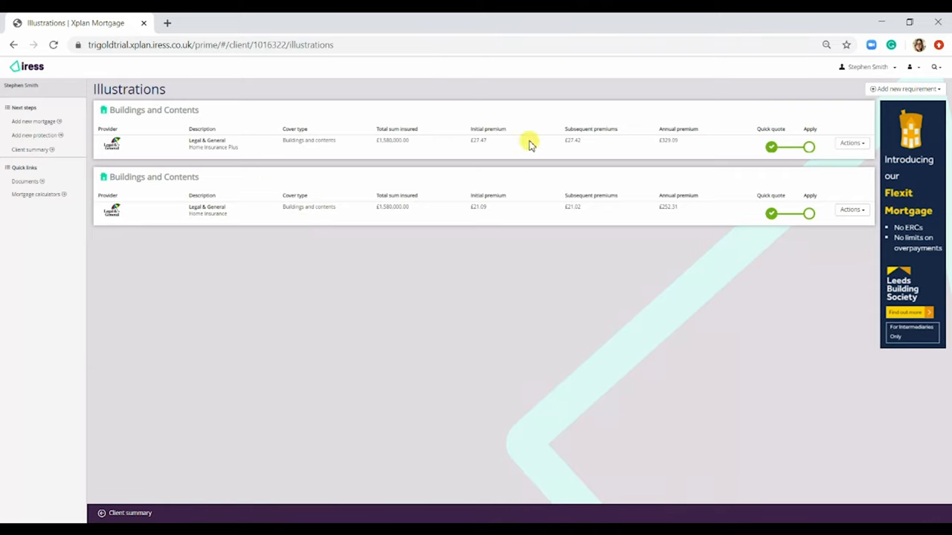
{"action": "mouse_move", "coordinate": [811, 171]}
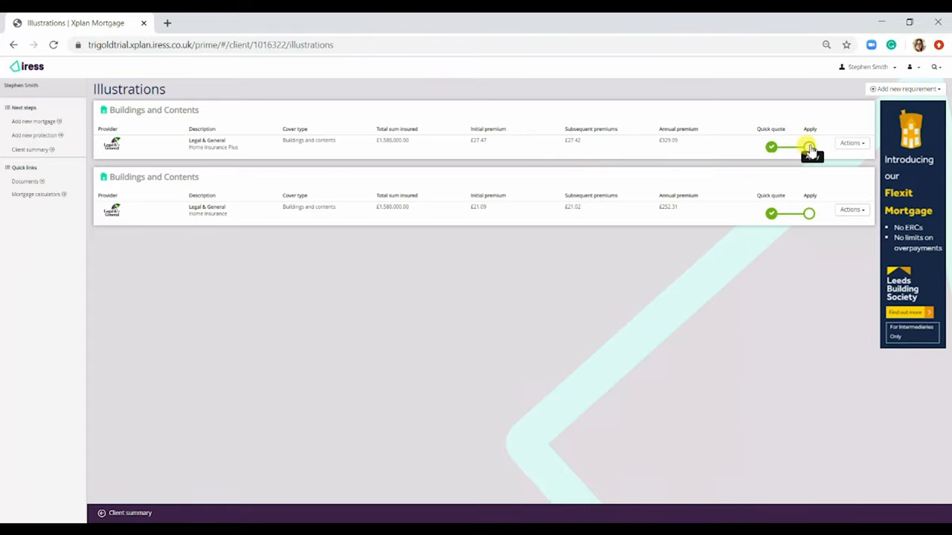
{"action": "left_click", "coordinate": [809, 146]}
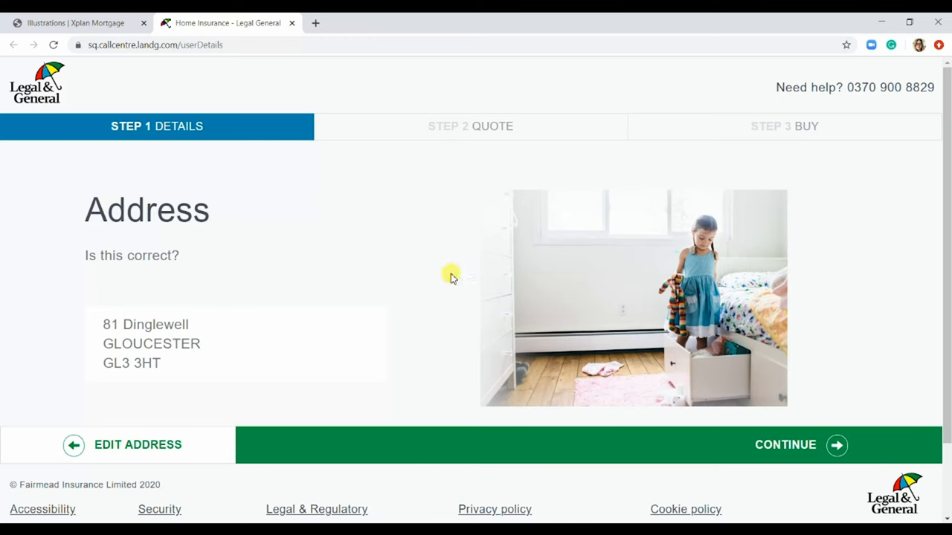
{"action": "mouse_move", "coordinate": [624, 257]}
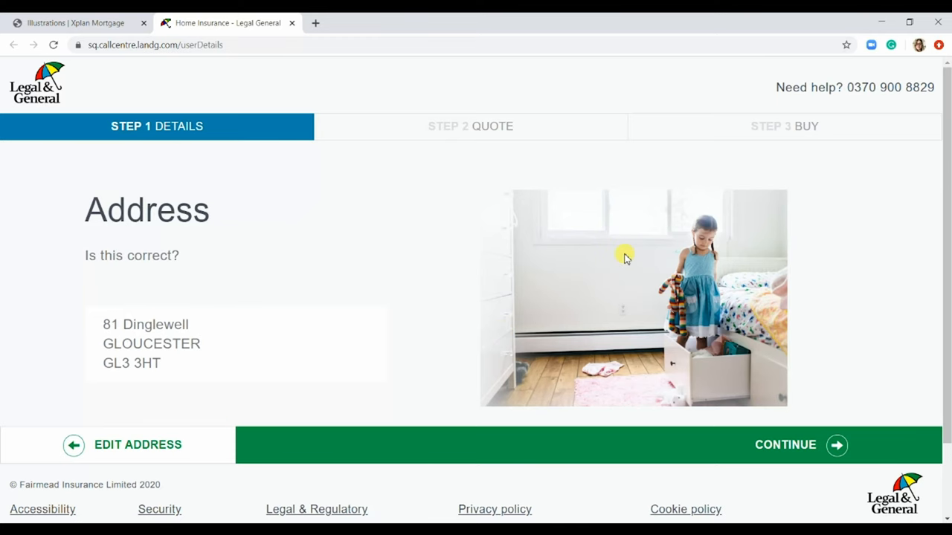
{"action": "mouse_move", "coordinate": [534, 275]}
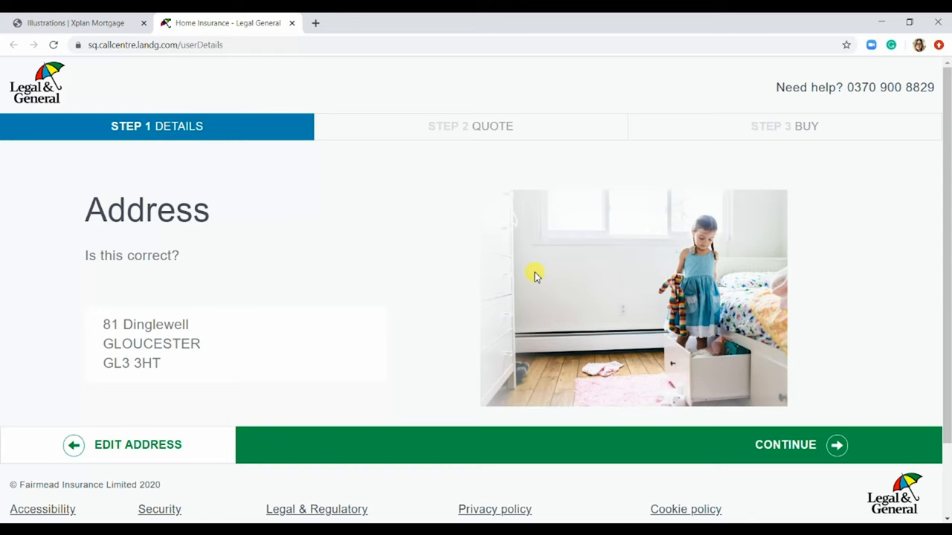
{"action": "mouse_move", "coordinate": [513, 364]}
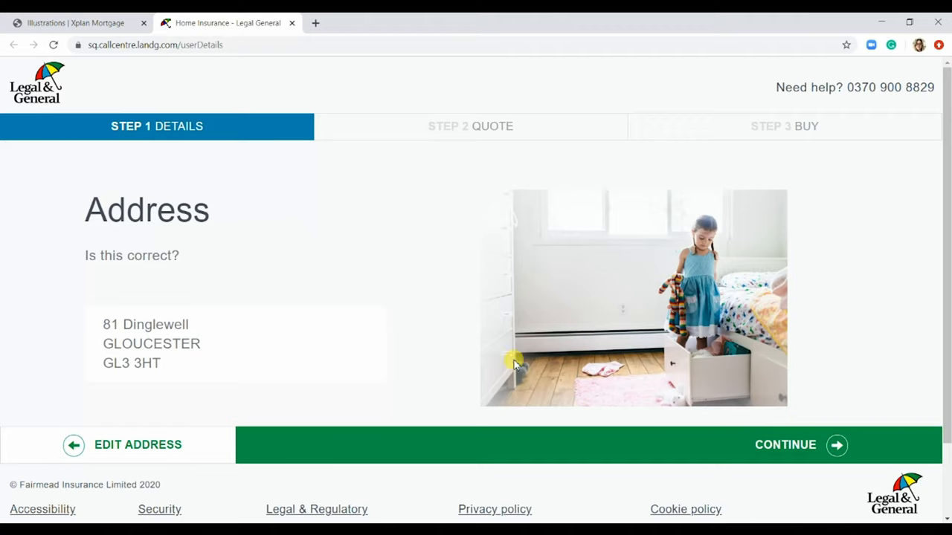
Return to the Xplan Mortgage illustrations showing the Plus quote as applied
{"action": "left_click", "coordinate": [74, 23]}
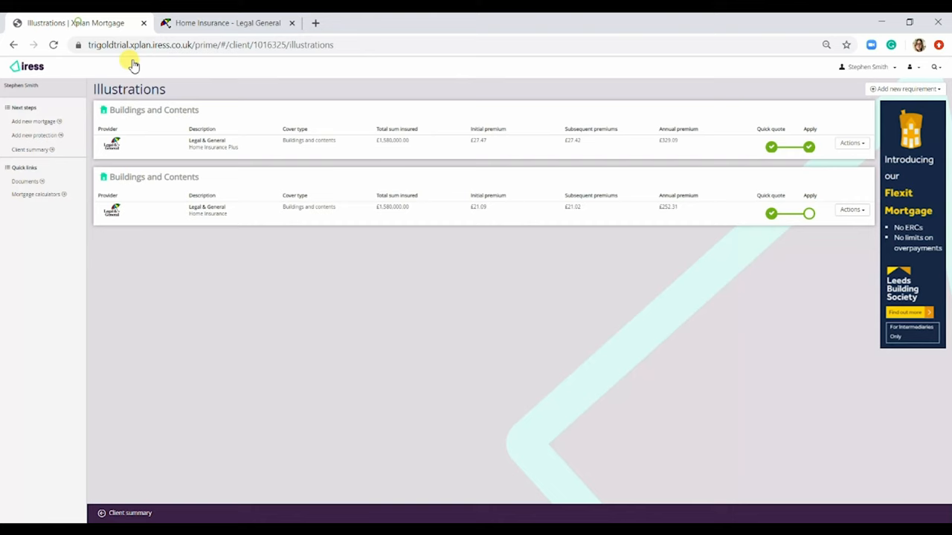
{"action": "mouse_move", "coordinate": [803, 125]}
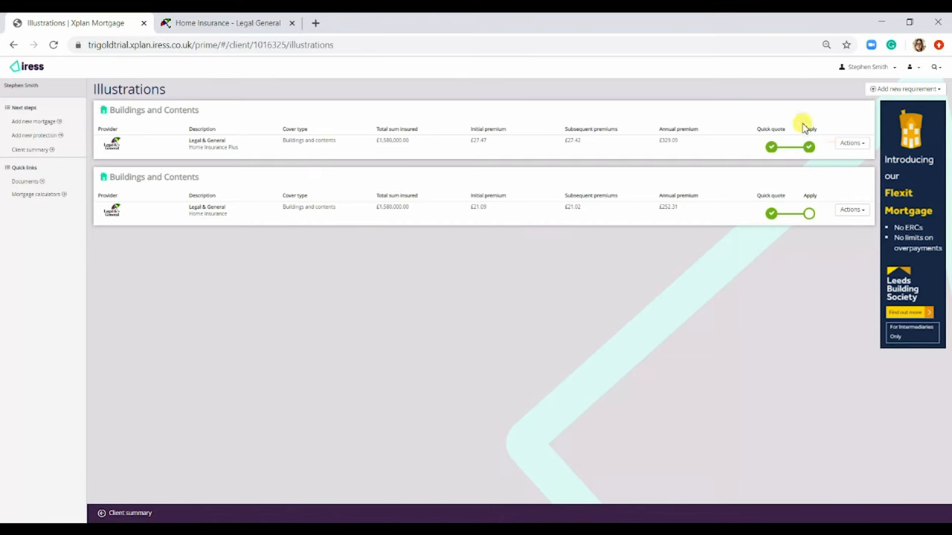
{"action": "mouse_move", "coordinate": [846, 345]}
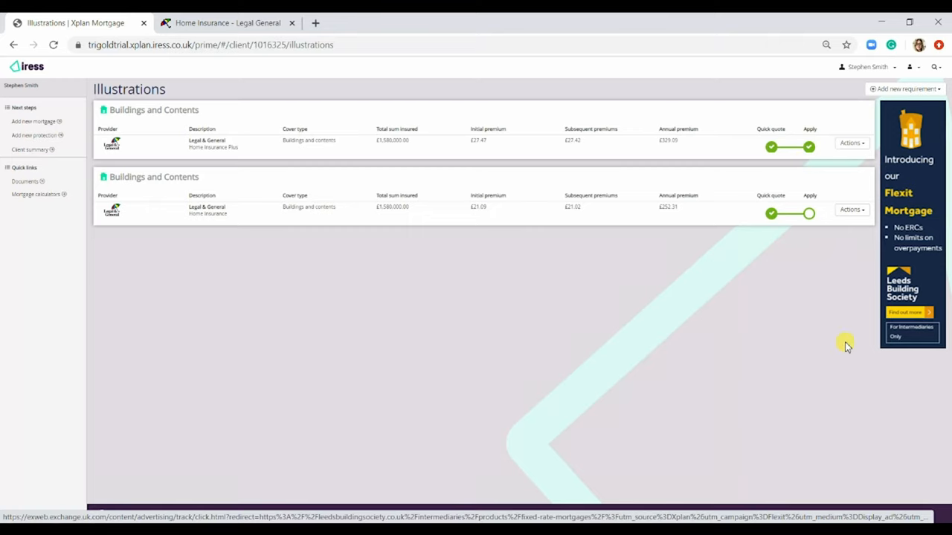
{"action": "mouse_move", "coordinate": [517, 223]}
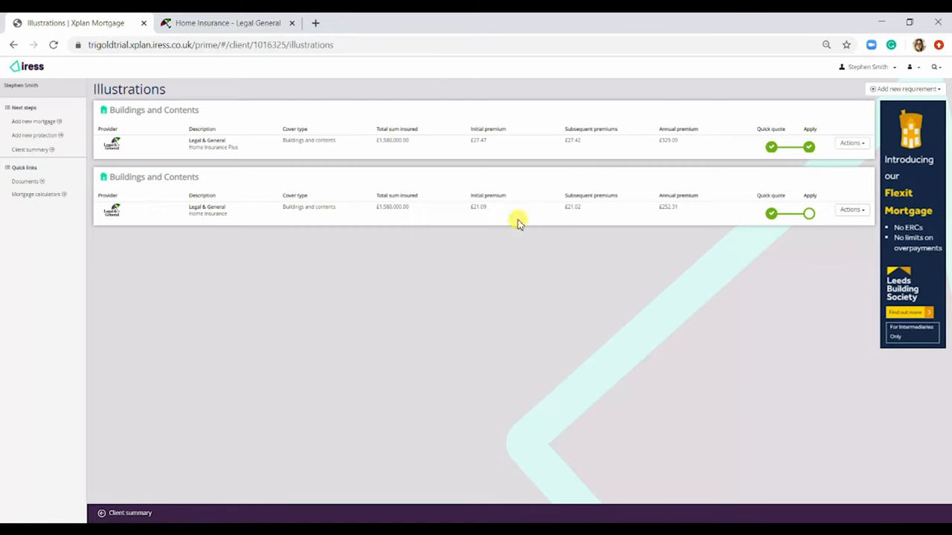
{"action": "mouse_move", "coordinate": [666, 381]}
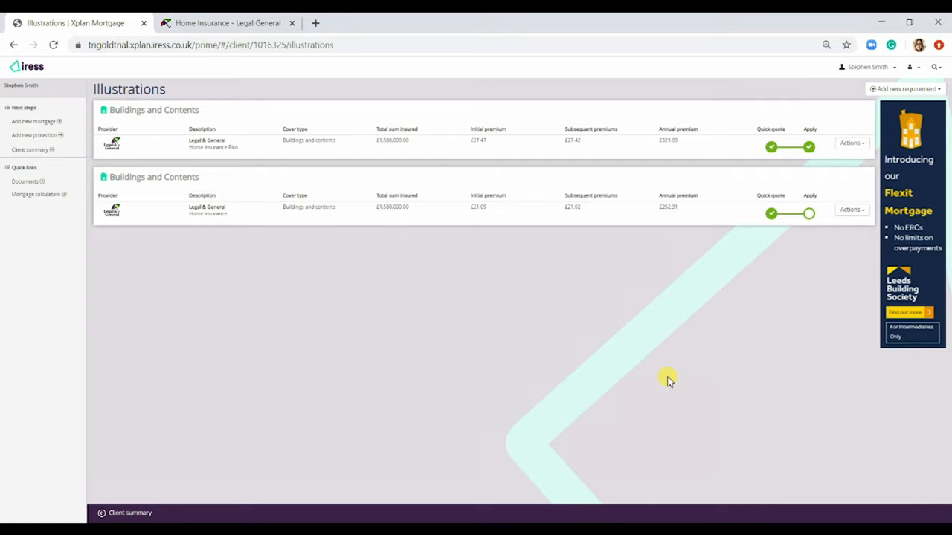